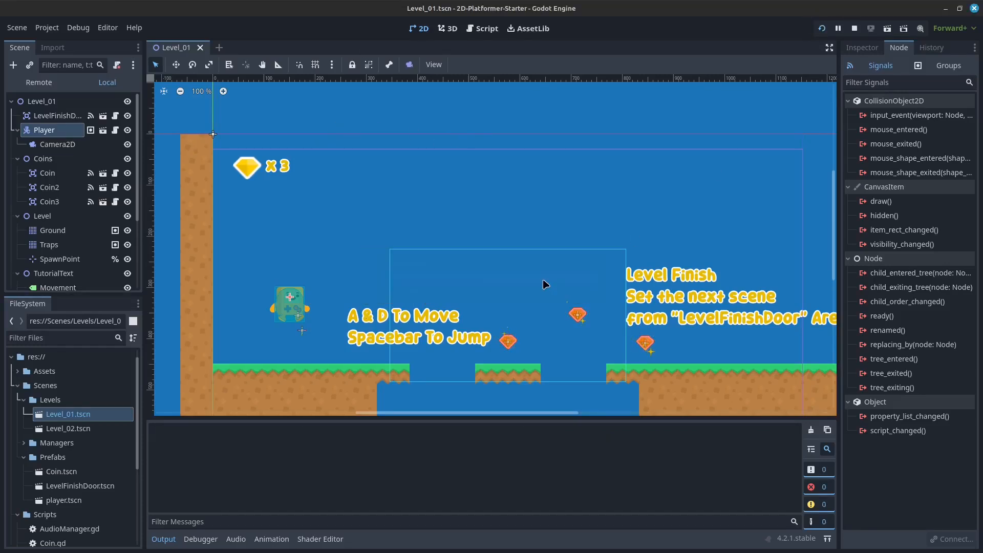
Run the game to test the level, then stop it
left_click(870, 29)
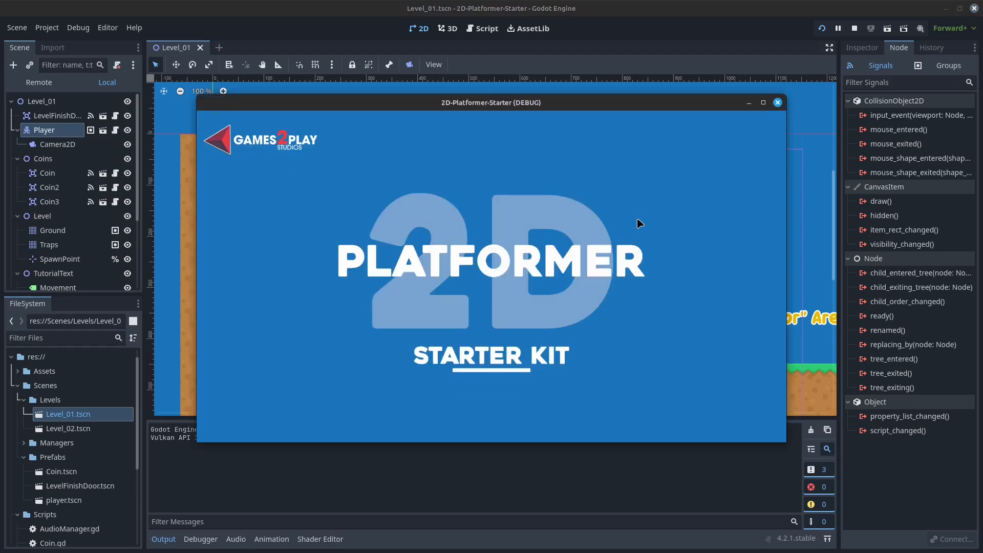
left_click(776, 103)
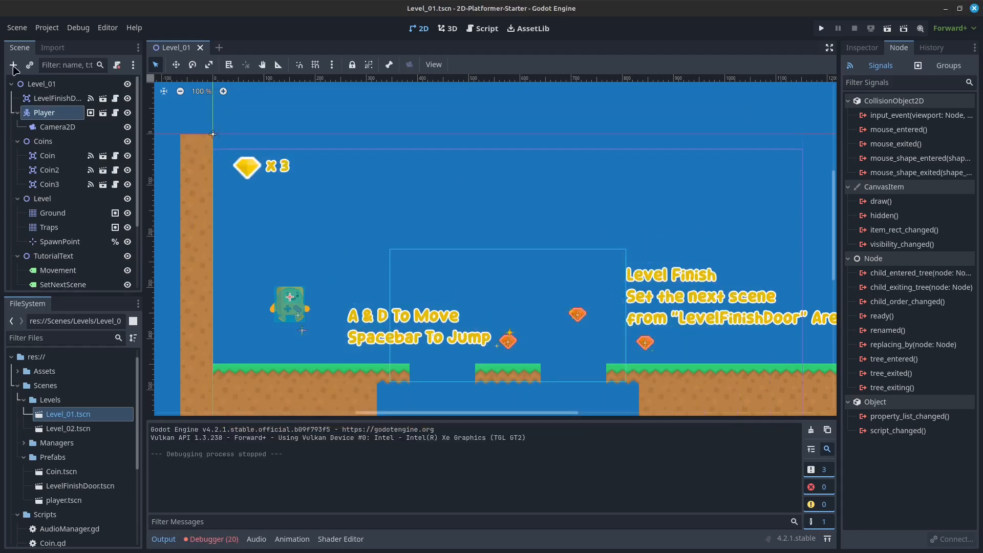
Add two plain Nodes under Player named 'some crap' and 'some other c...', then undo them
left_click(13, 66)
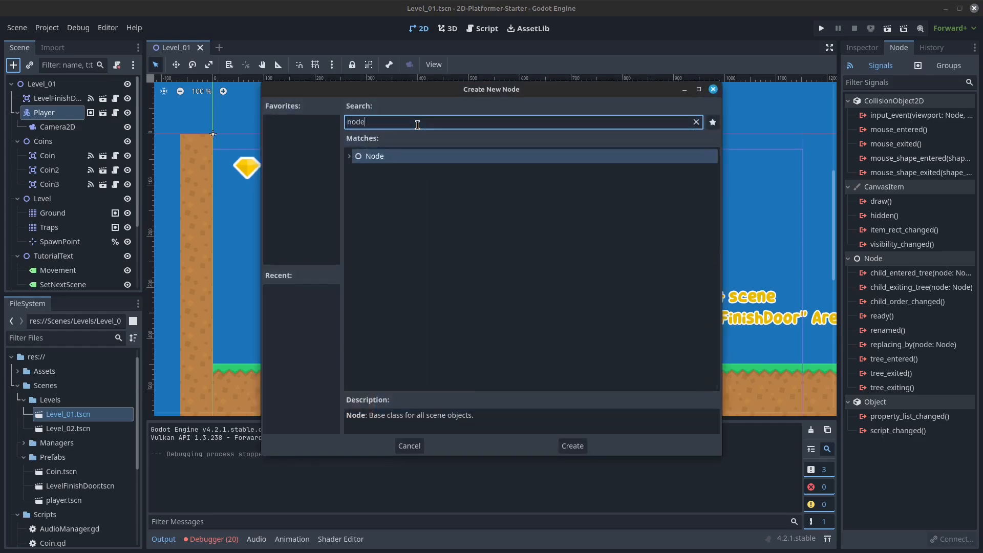
left_click(571, 445)
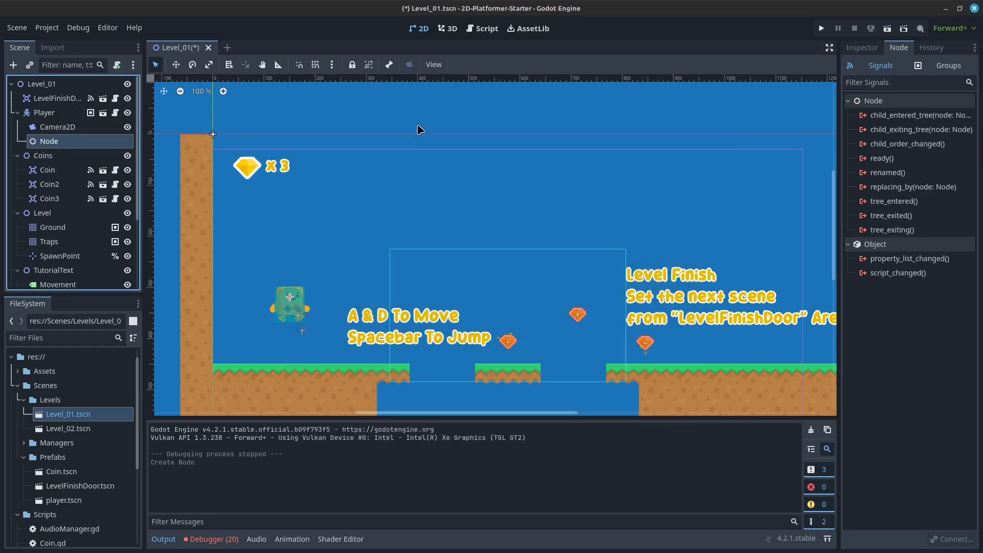
type("some crap")
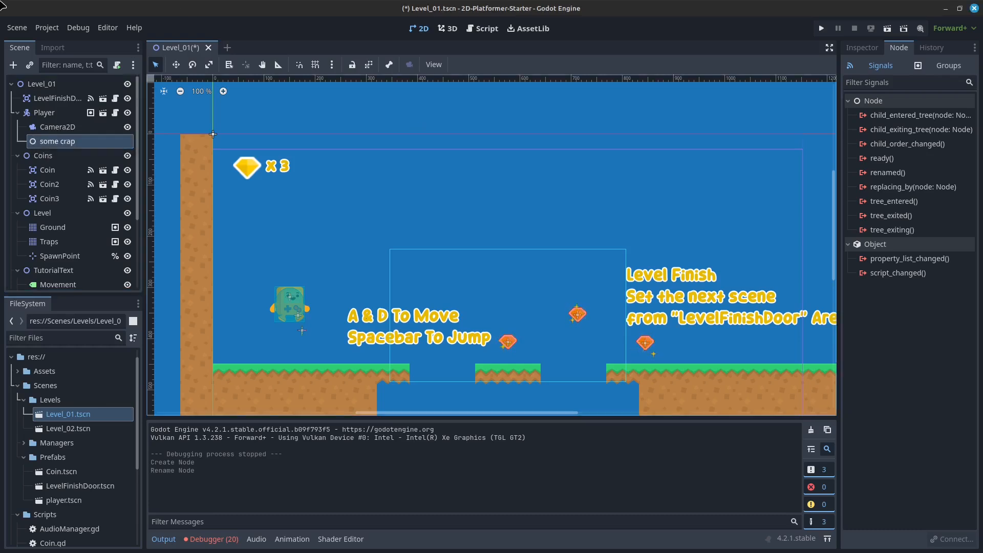
left_click(13, 66)
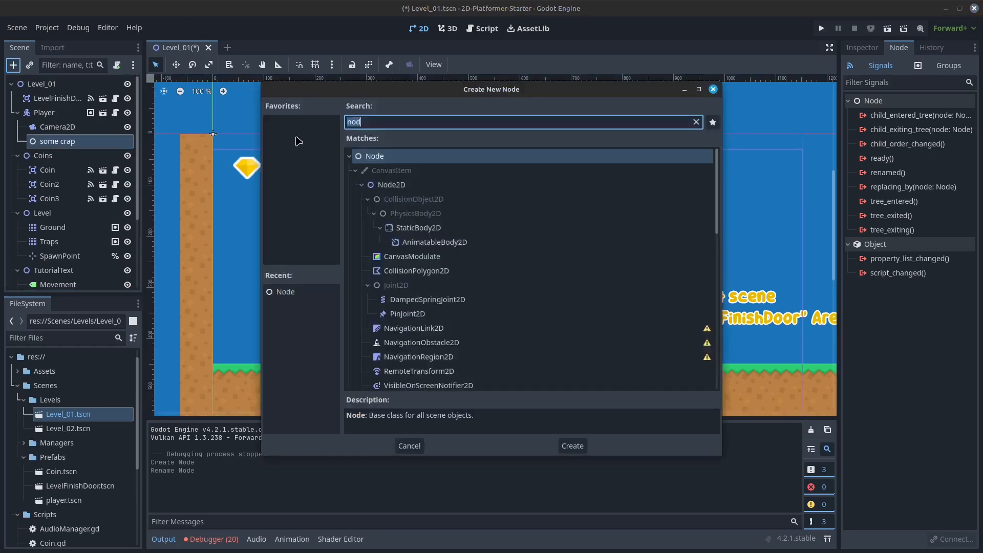
left_click(570, 445)
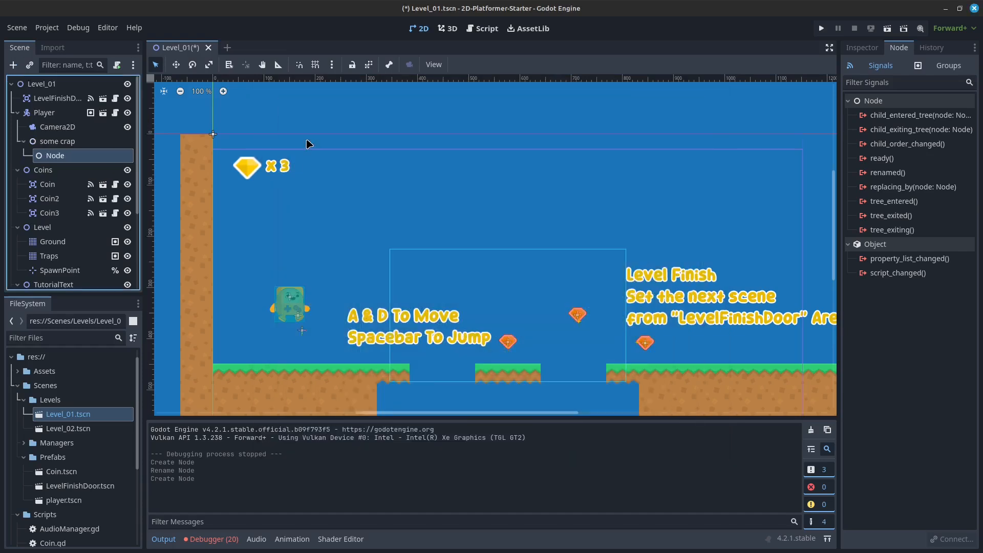
type("some other crap")
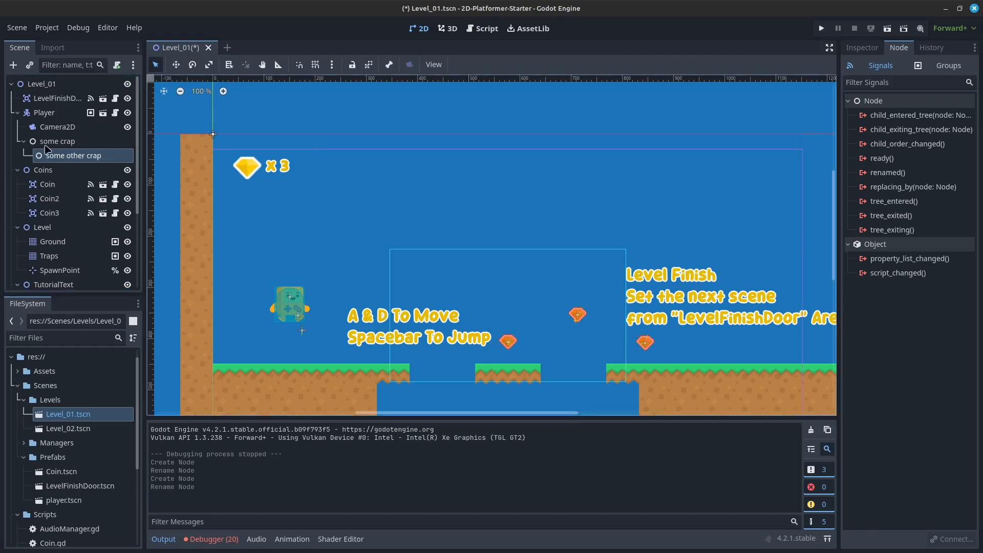
right_click(57, 140)
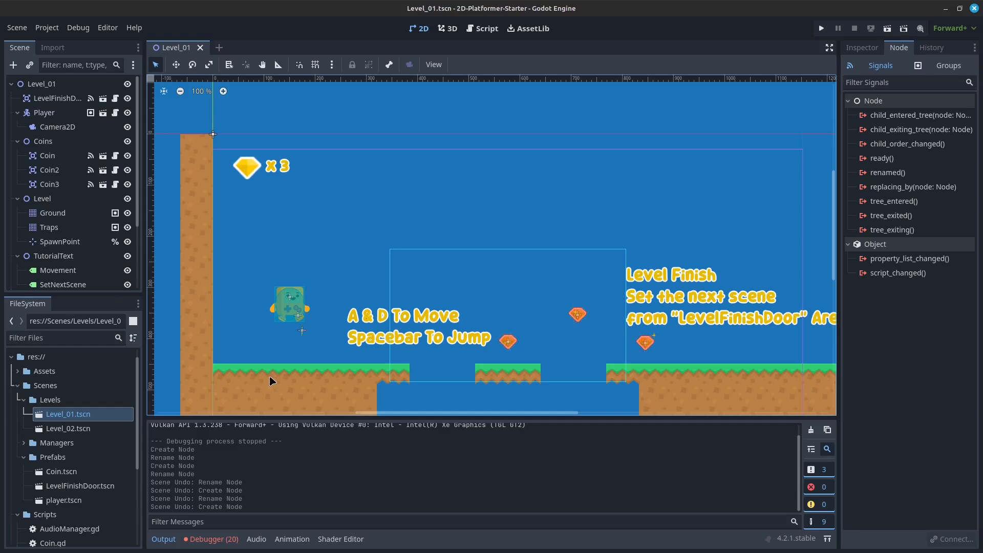
mouse_move(246, 369)
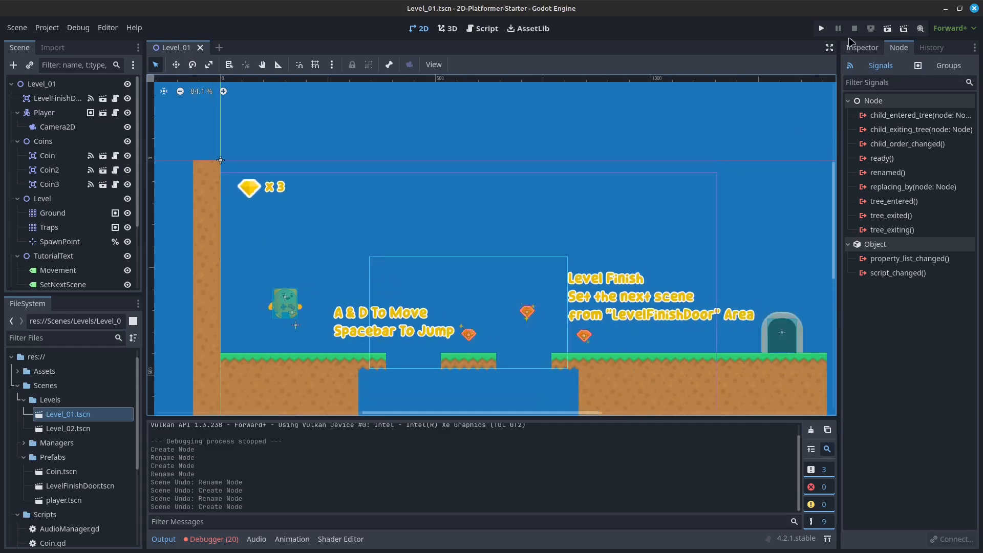
left_click(821, 29)
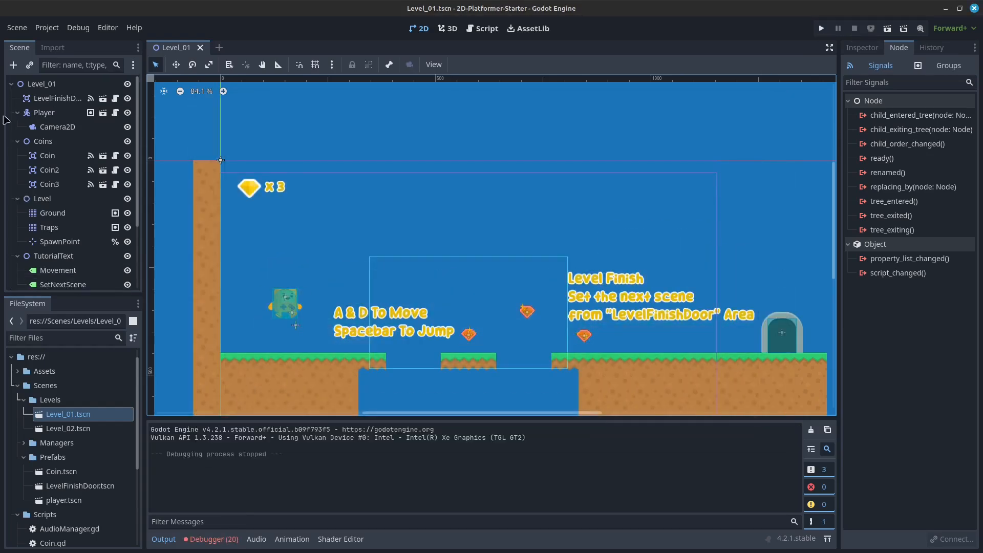
Open the player.tscn and Coin.tscn prefab scenes from the Player node's file location
double_click(44, 113)
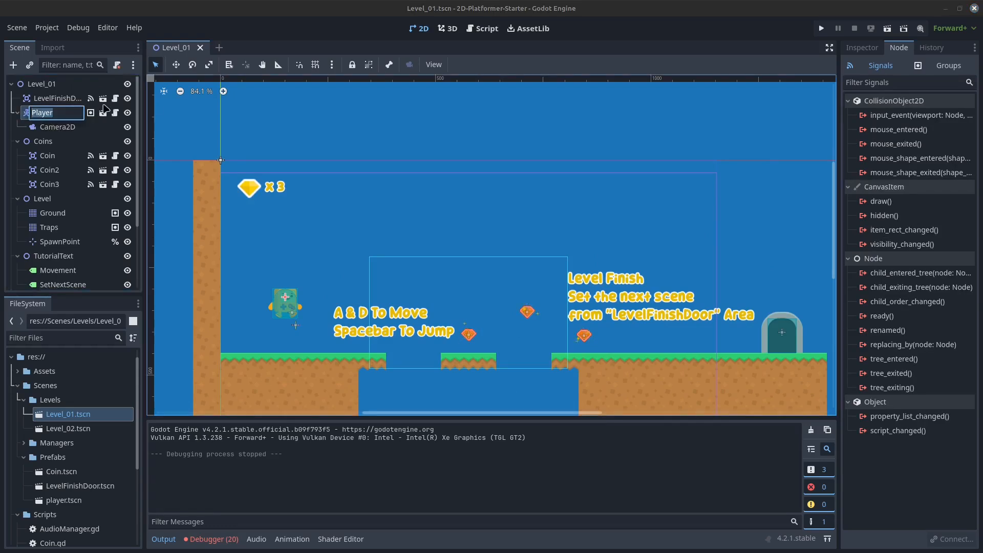
right_click(43, 112)
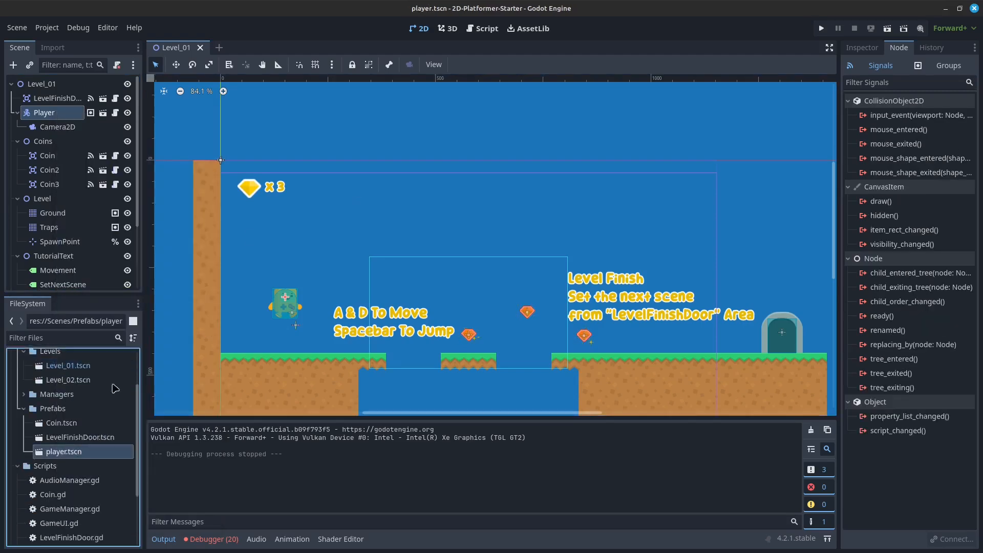
double_click(64, 452)
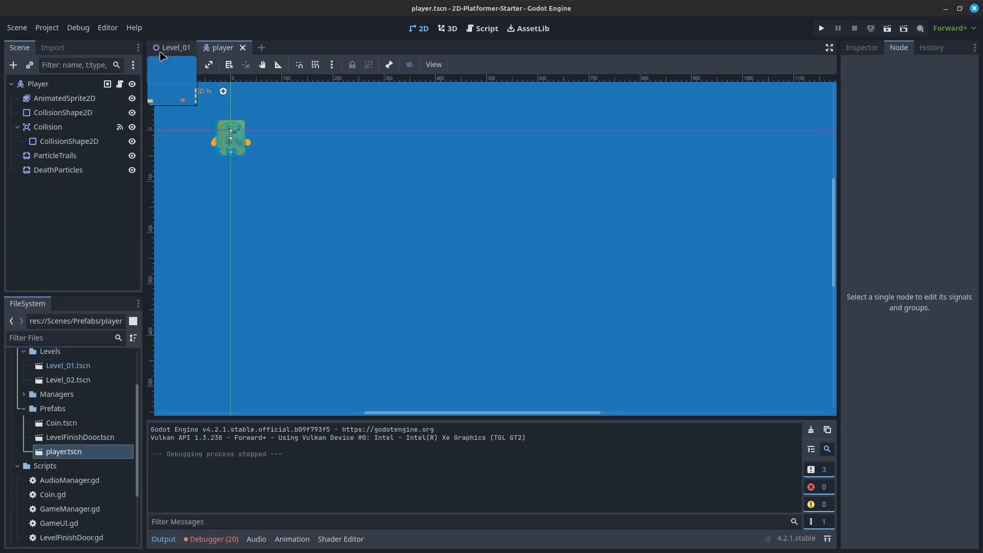
left_click(175, 47)
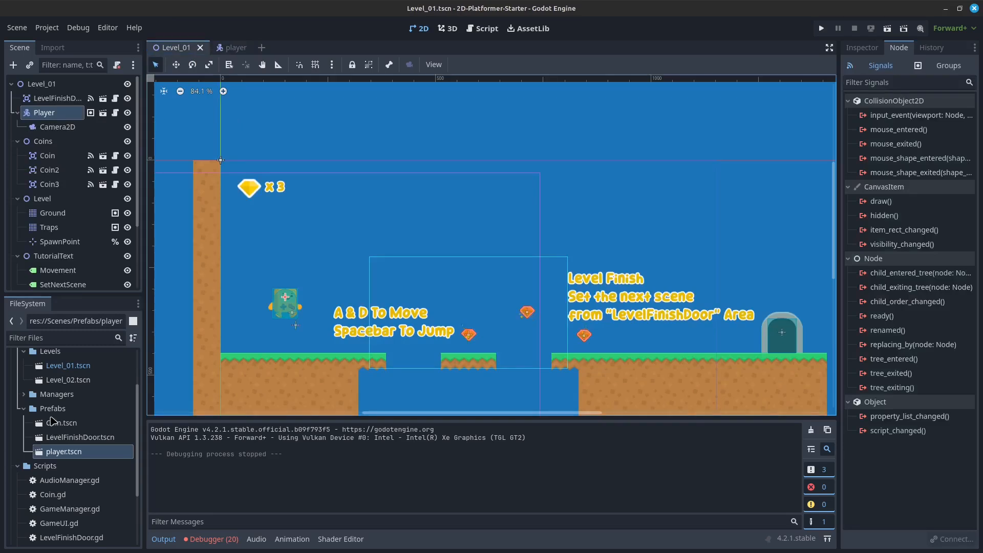
double_click(60, 422)
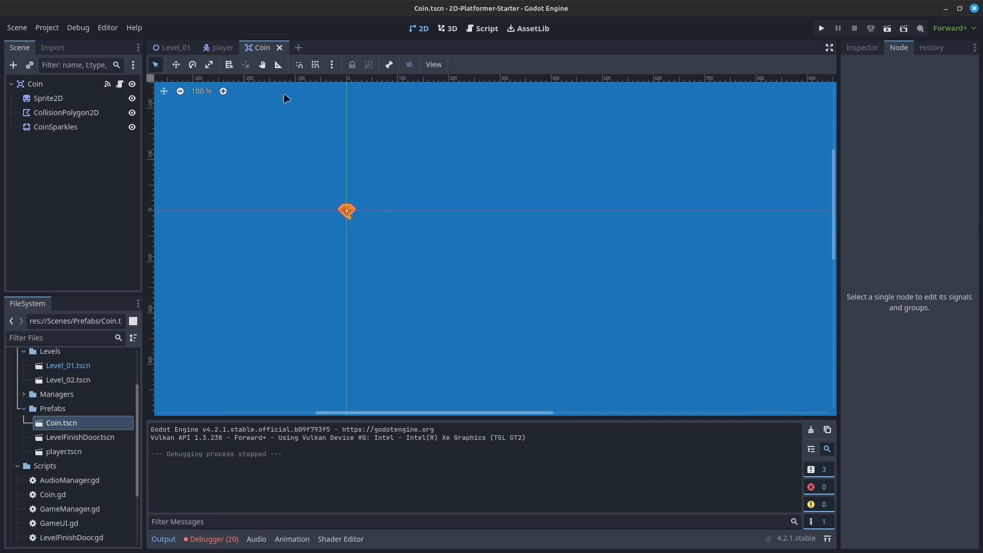
Switch between the player, Coin and Level_01 scene tabs to compare them
left_click(221, 47)
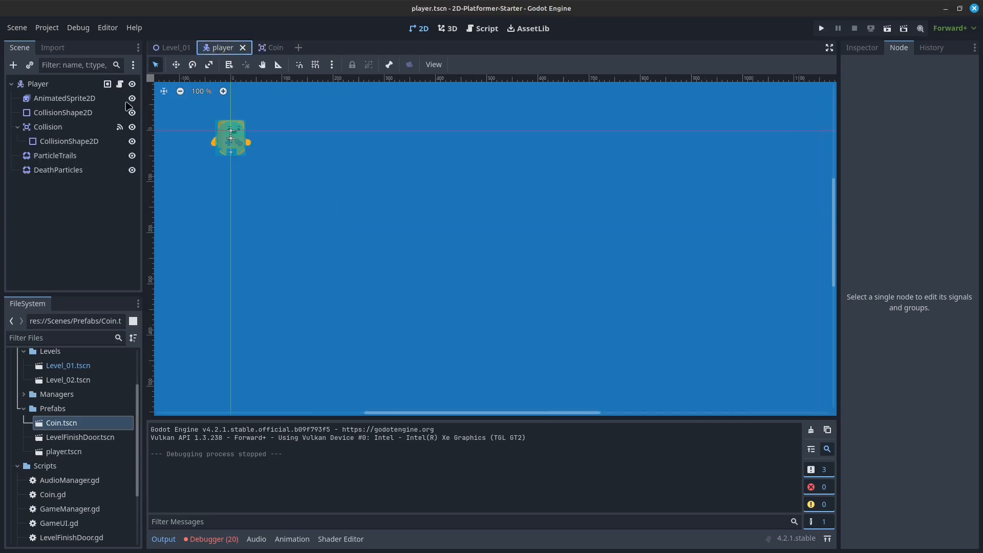
left_click(270, 47)
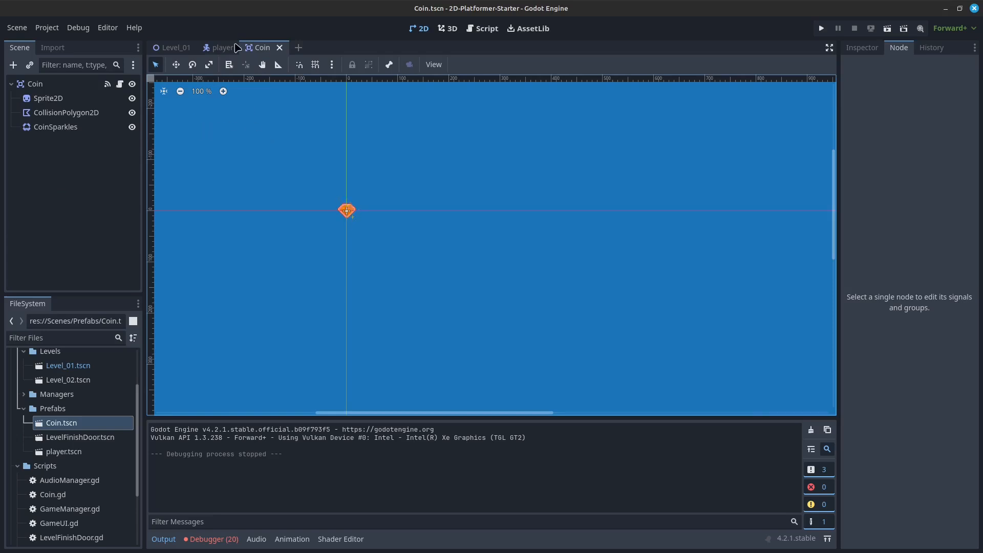
left_click(176, 47)
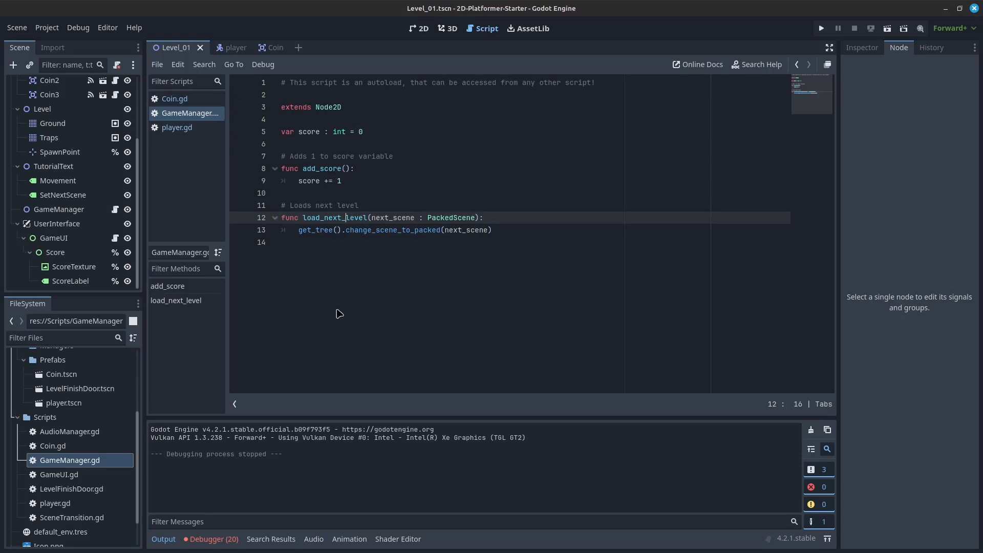
mouse_move(294, 128)
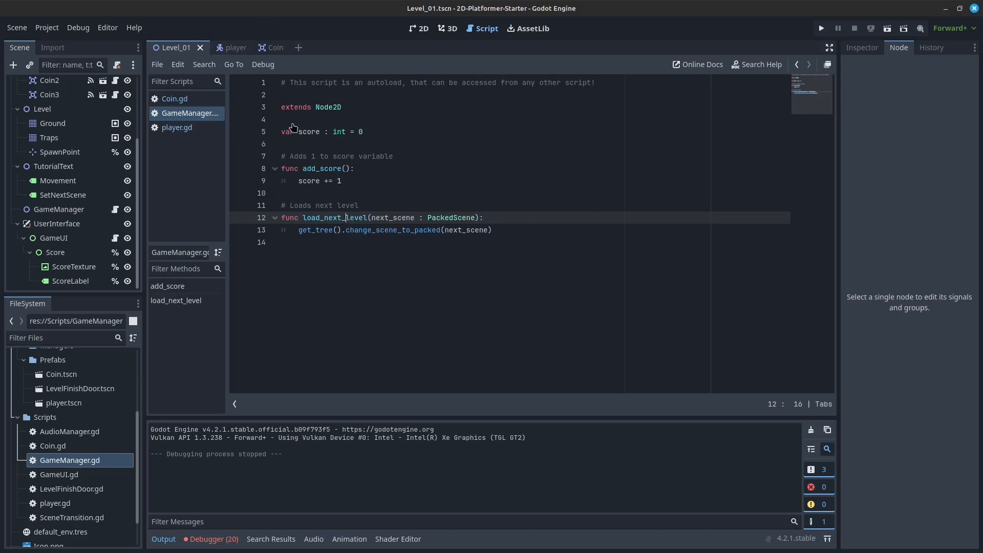
mouse_move(304, 227)
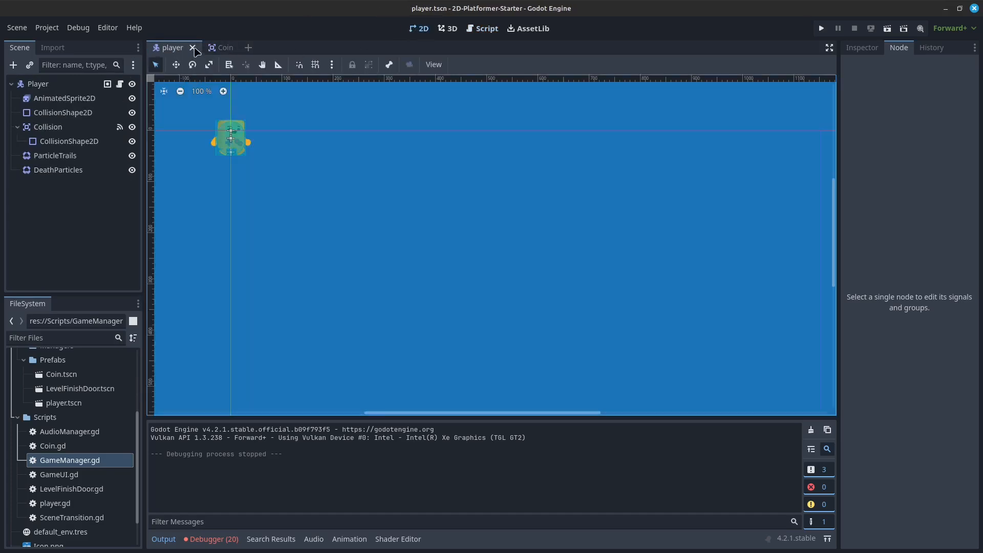
Close the player scene tab
left_click(193, 48)
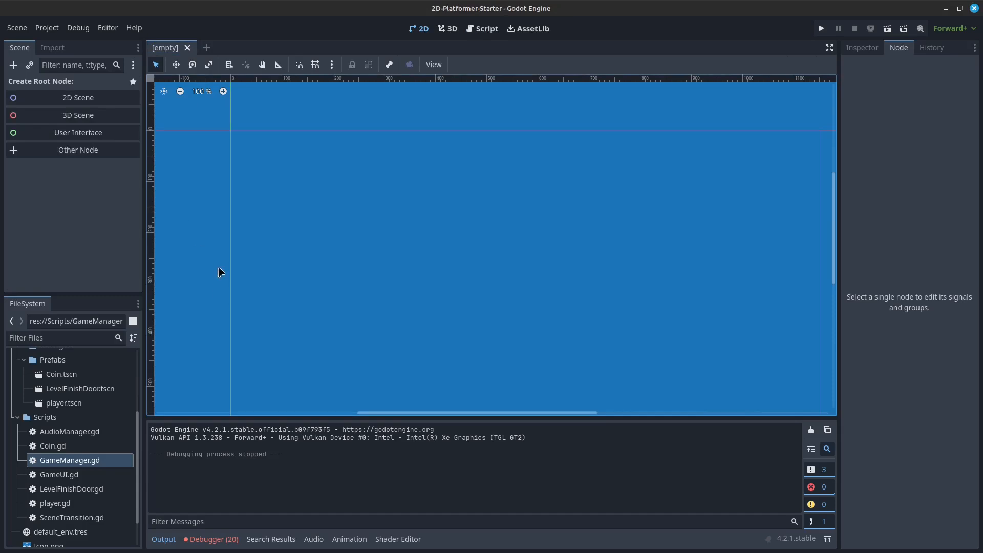
Write a trial comment about pushing dependencies into the parent class in Coin.gd, then remove it
left_click(485, 29)
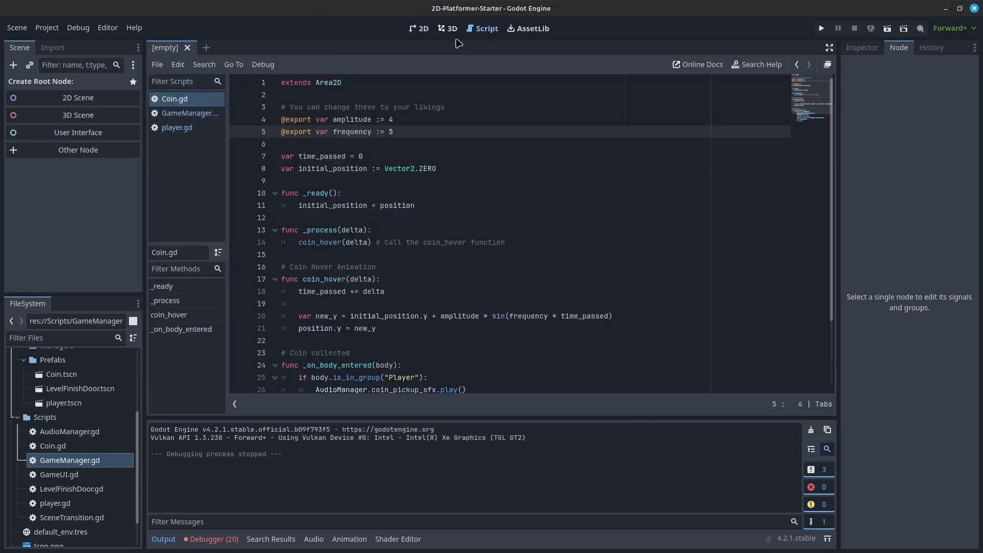
left_click(355, 94)
type("#")
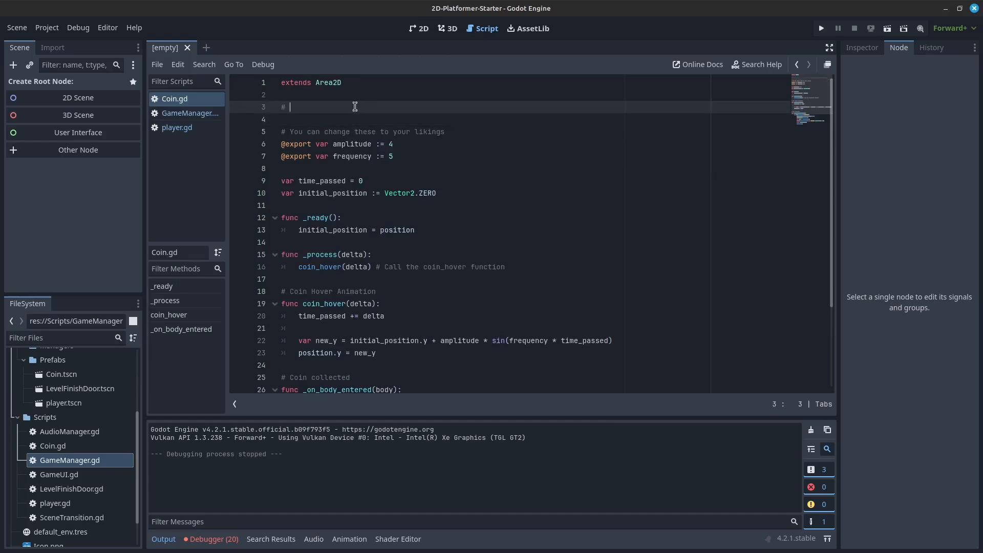
type("basically we a")
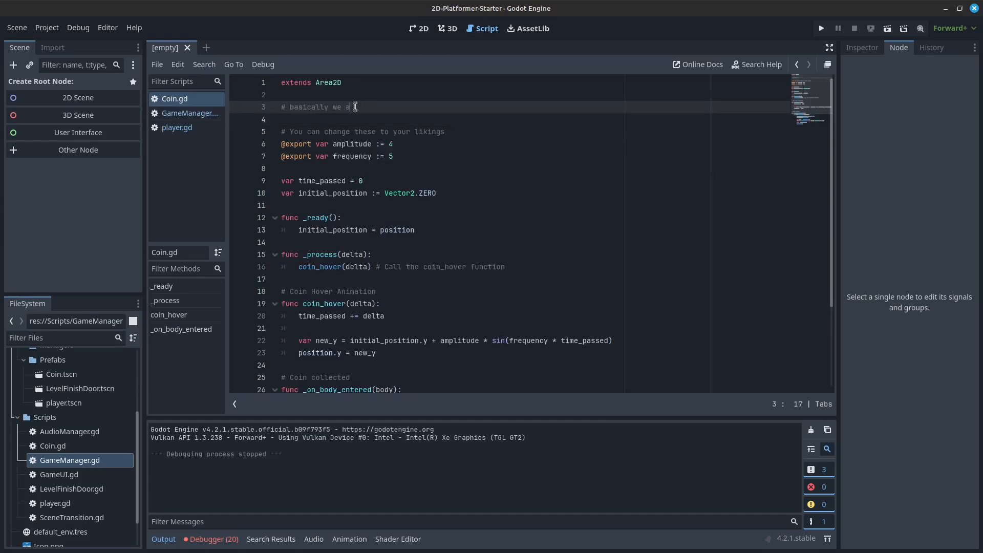
type("pushing the dep")
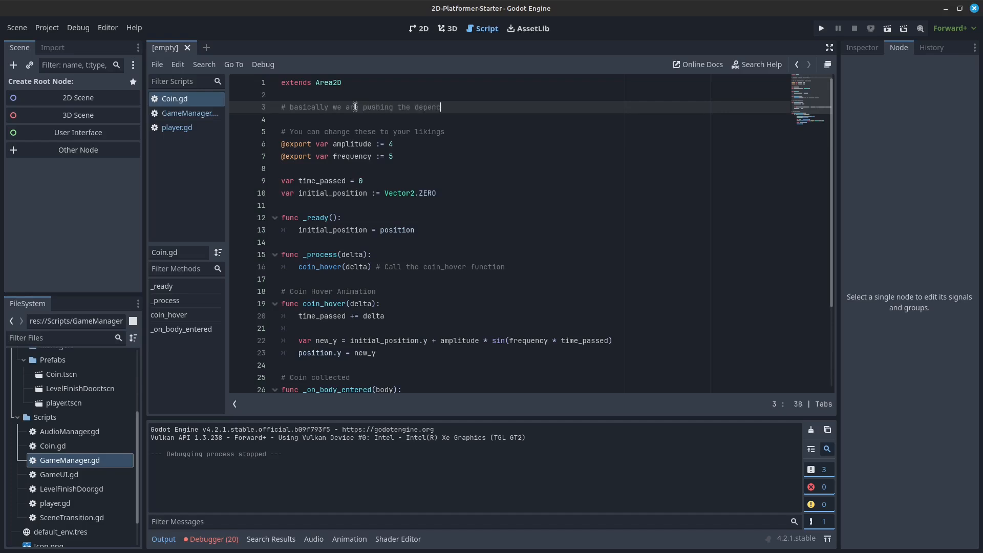
type("encies into")
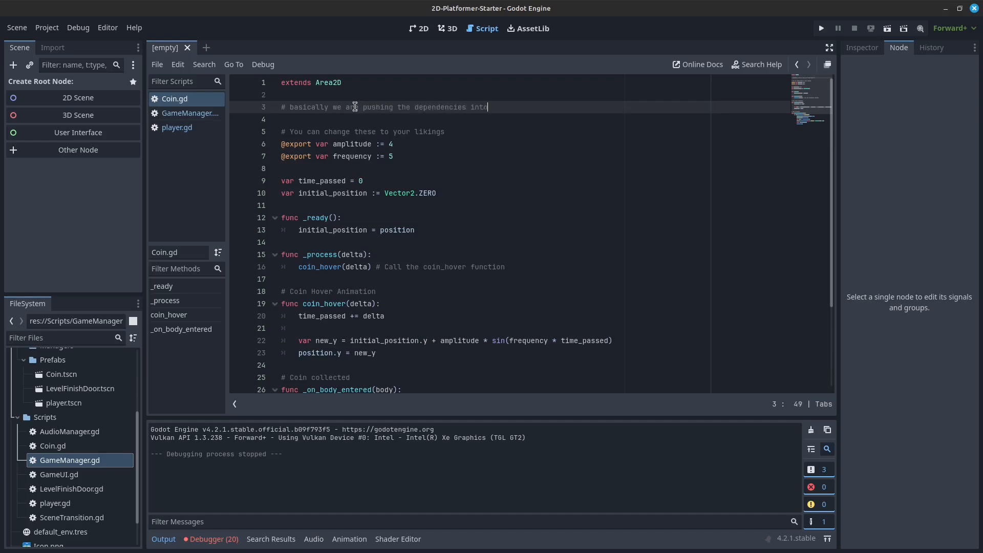
type("the parent cl")
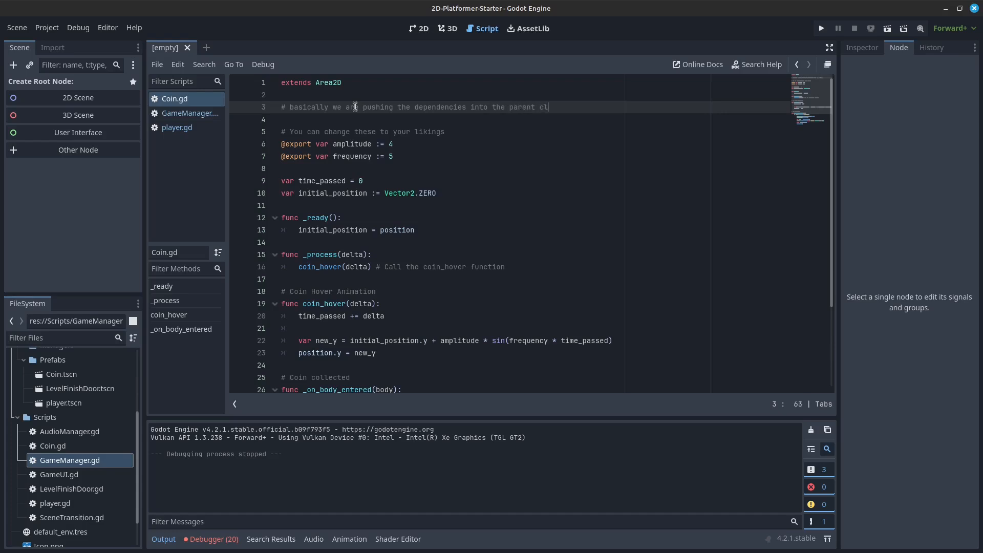
key("ctrl+shift+k")
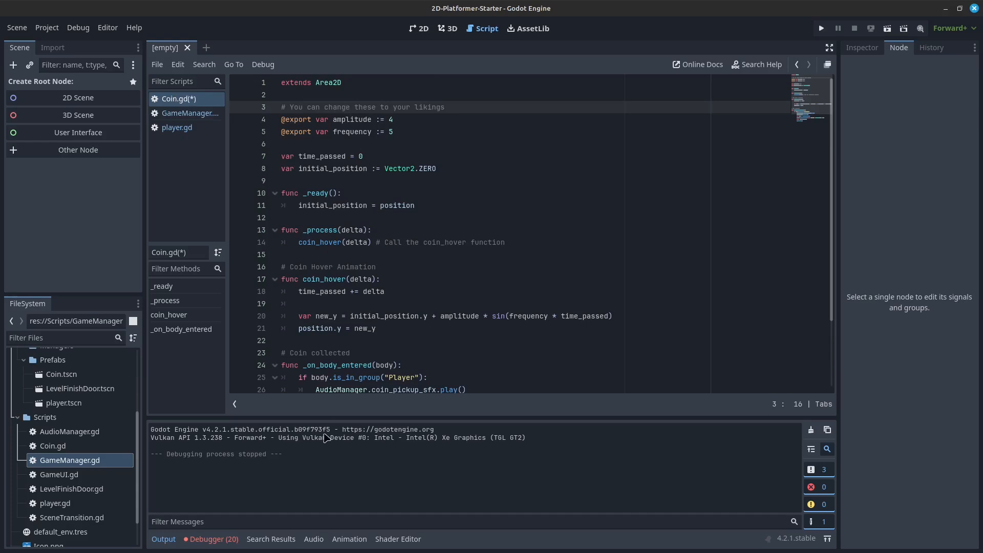
mouse_move(188, 100)
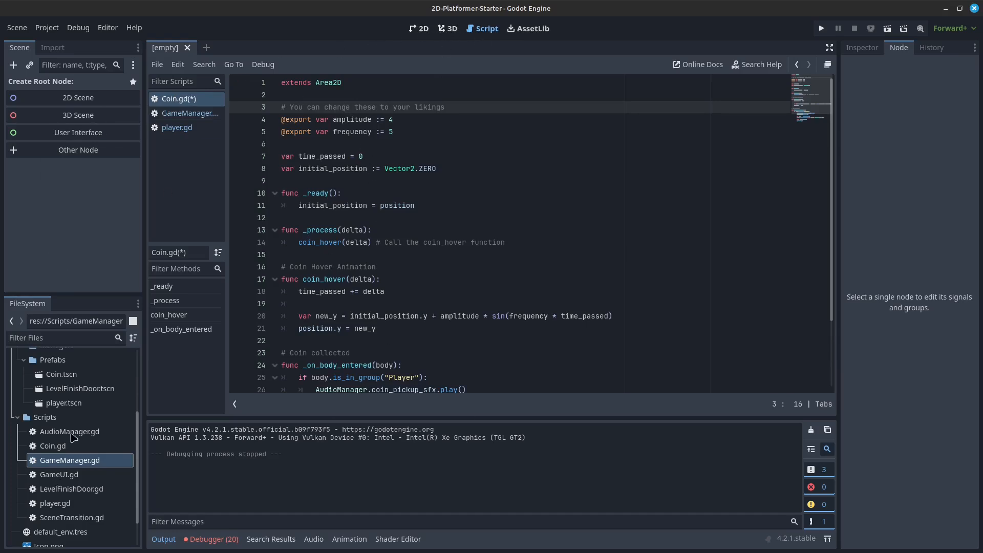
Locate Coin.gd among the project files in the FileSystem dock
left_click(53, 445)
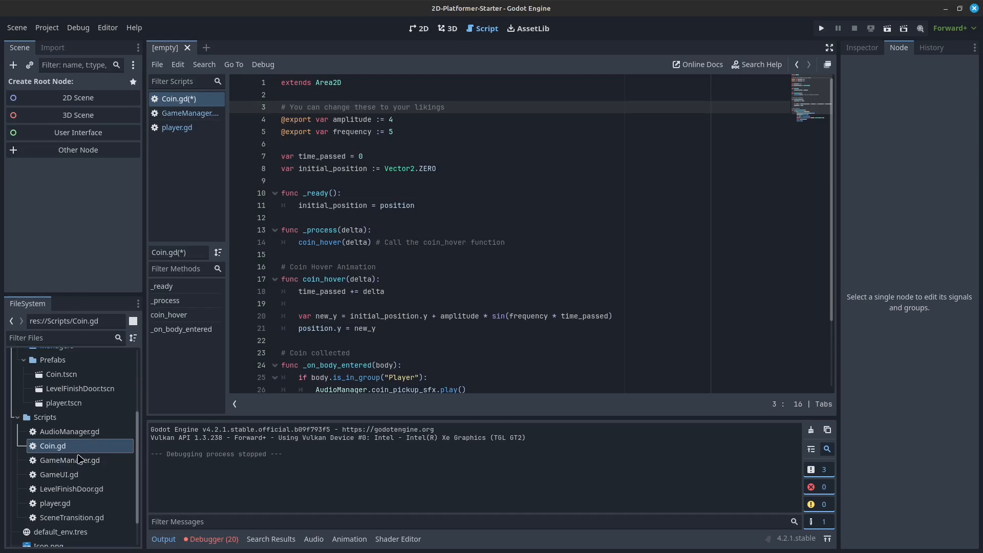